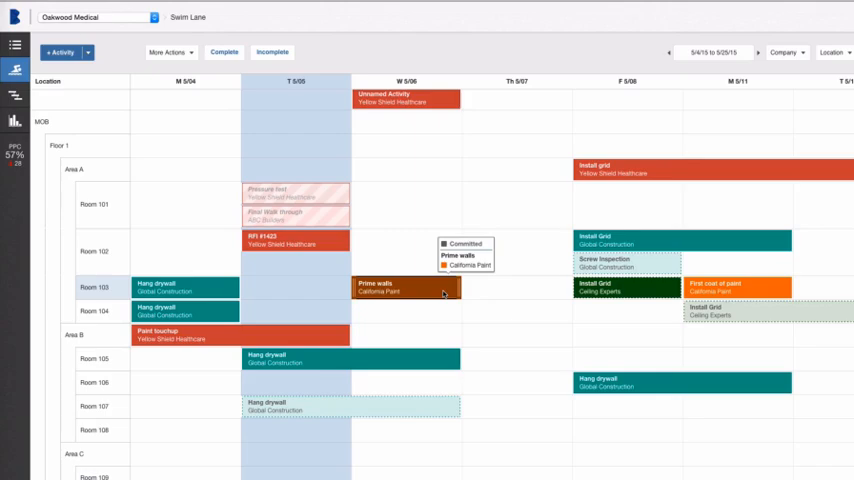
# - Set the Prime walls activity's status from Committed to Open and save it
pyautogui.doubleClick(404, 290)
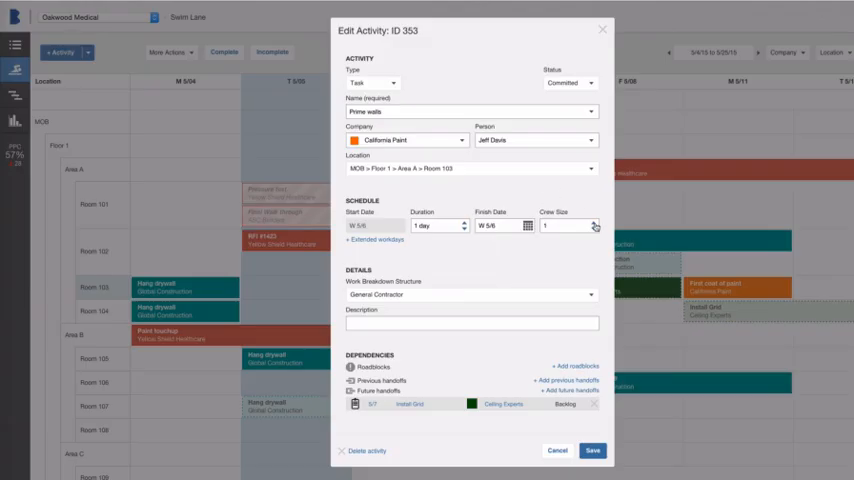
pyautogui.click(588, 84)
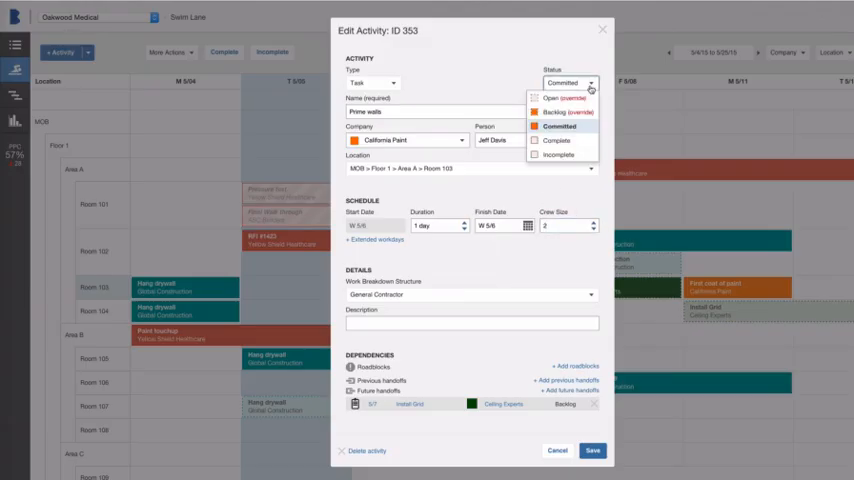
pyautogui.click(554, 98)
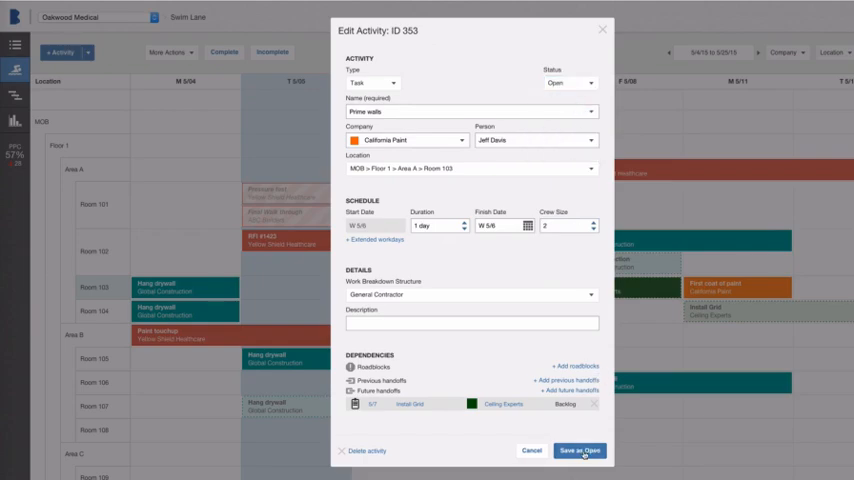
pyautogui.click(580, 450)
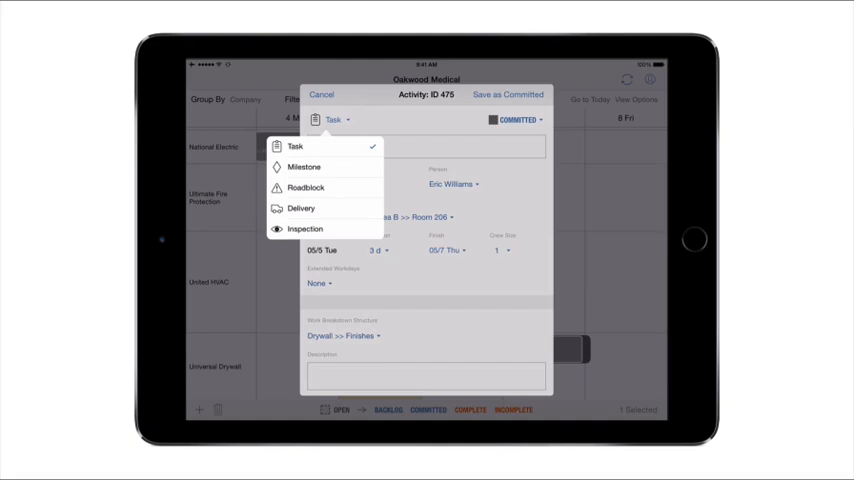
# - Choose a type for the activity and return to the week plan grouped by Company
pyautogui.click(304, 228)
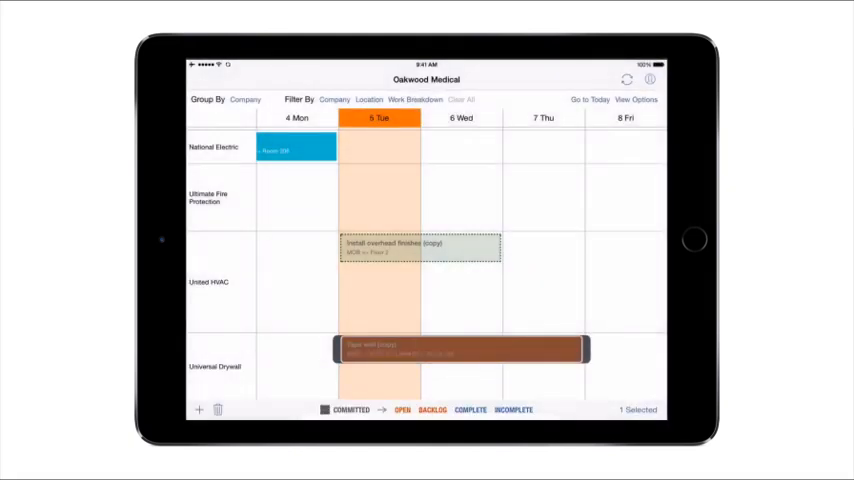
pyautogui.click(626, 80)
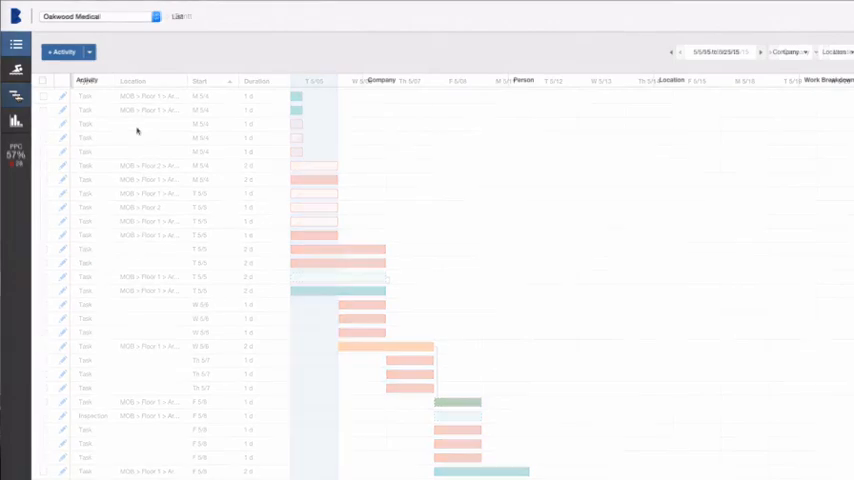
# - Import activities into the Oakwood Medical plan from the template .xlsx spreadsheet
pyautogui.click(60, 52)
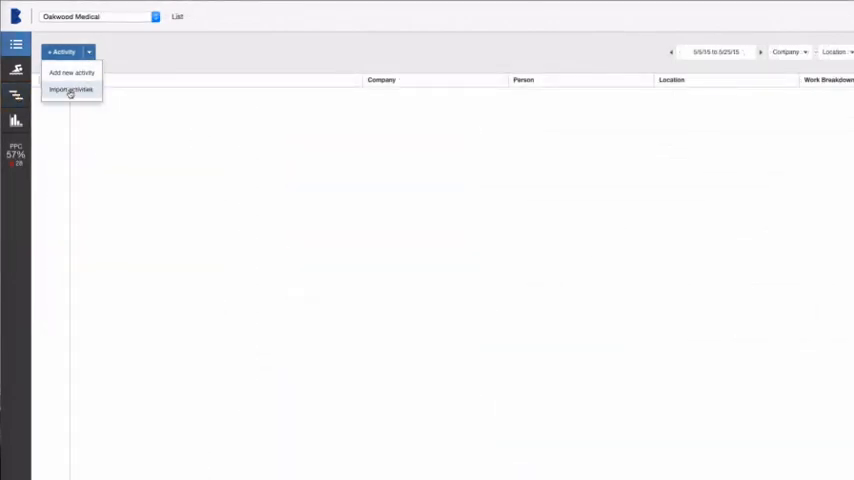
pyautogui.click(70, 90)
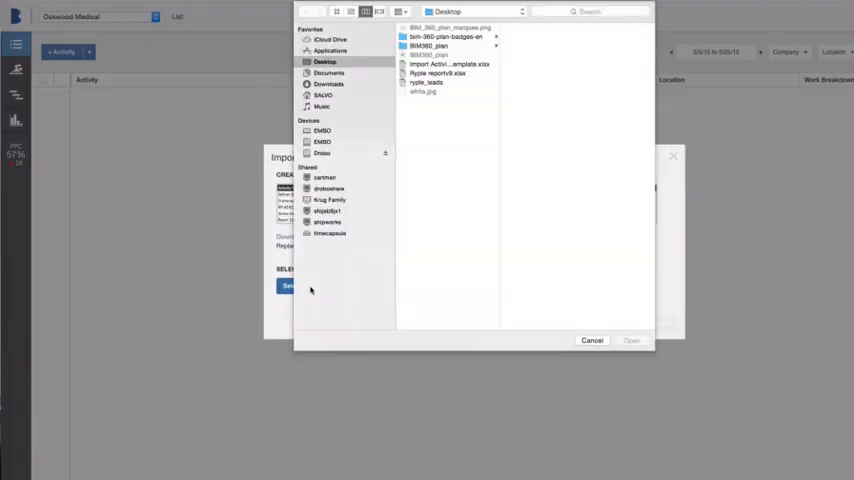
pyautogui.click(448, 64)
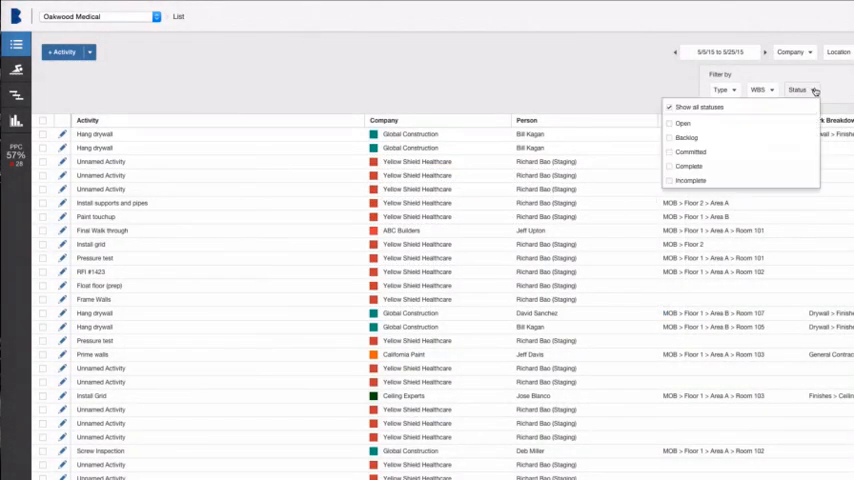
# - Filter the activity list to Open activities and narrow it to one company
pyautogui.click(684, 122)
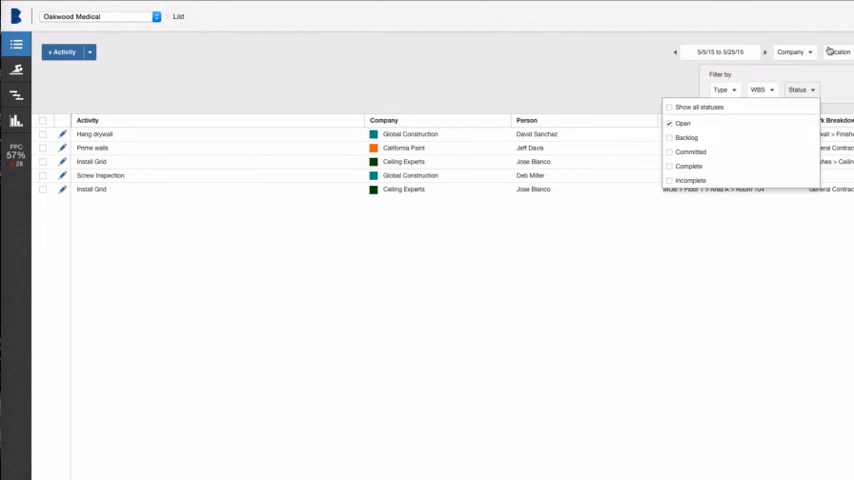
pyautogui.click(790, 52)
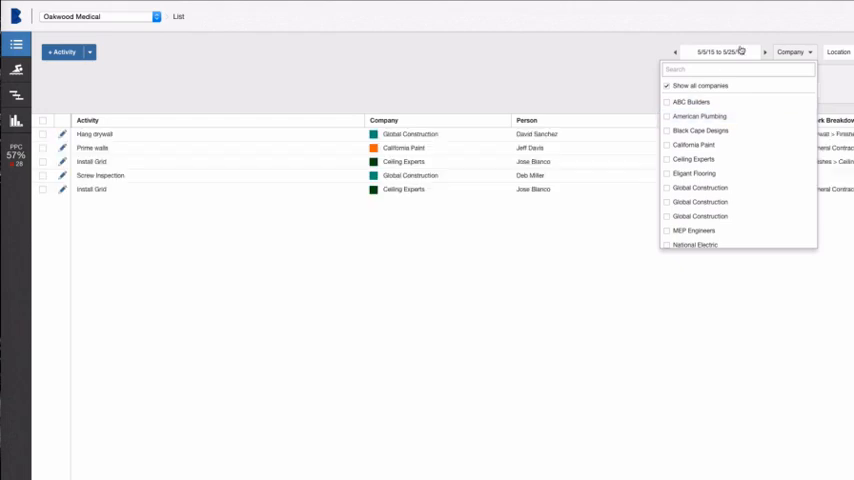
pyautogui.click(838, 52)
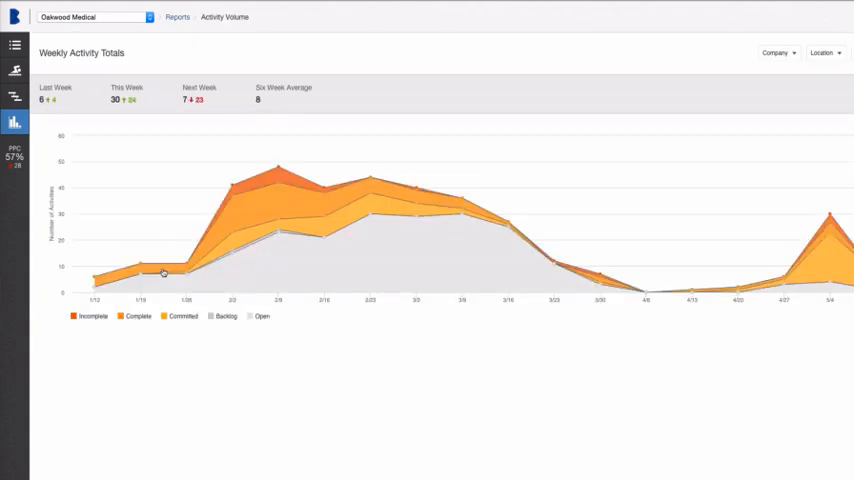
pyautogui.moveTo(812, 244)
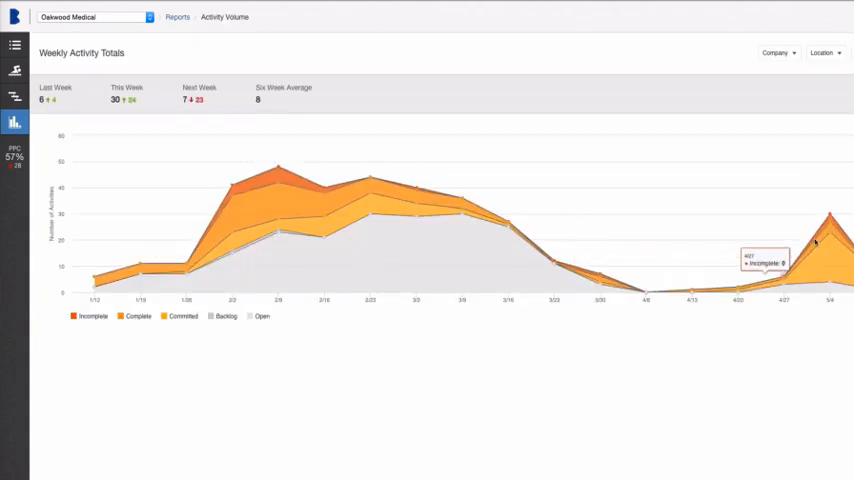
# - Filter weekly activity totals to American Plumbing, then move to the Root Causes report
pyautogui.click(778, 52)
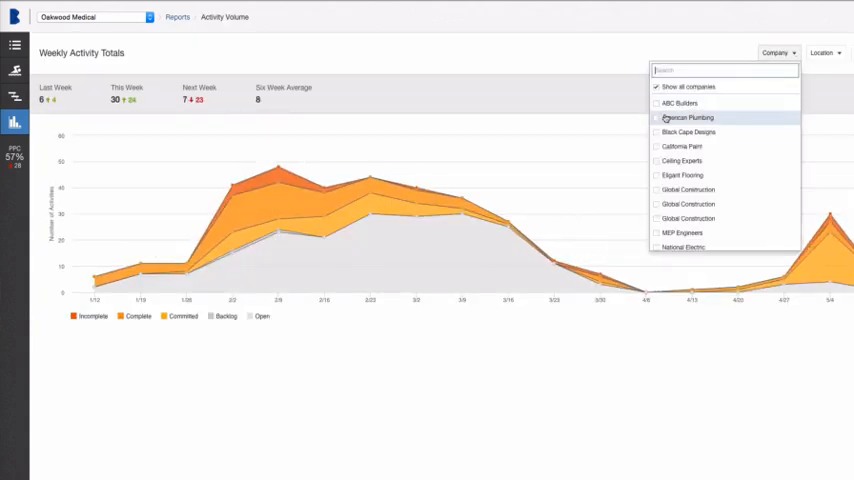
pyautogui.click(656, 116)
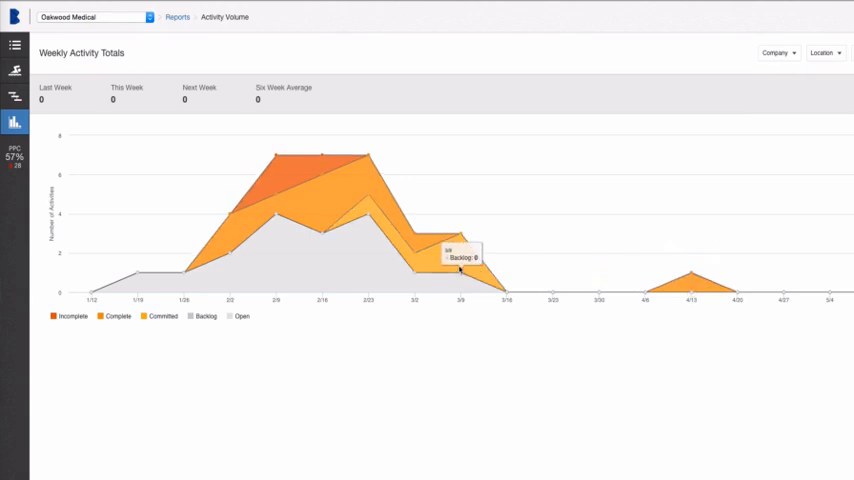
pyautogui.click(176, 16)
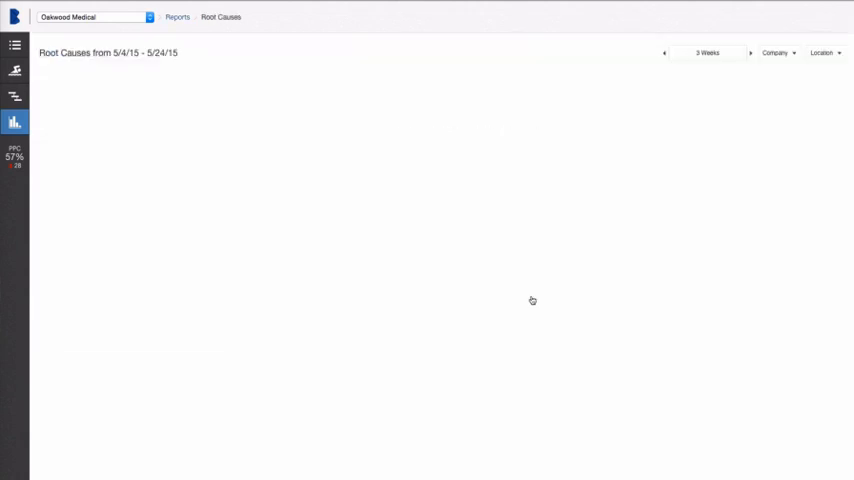
# - Switch to the PPC Weekly report with American Plumbing selected
pyautogui.click(778, 52)
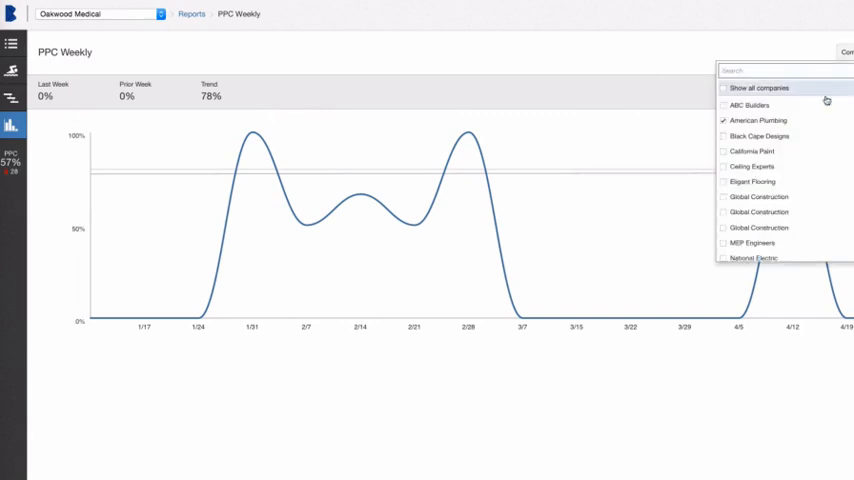
# - Show all companies in the PPC Weekly chart and go to the PPC Snapshot report
pyautogui.click(724, 88)
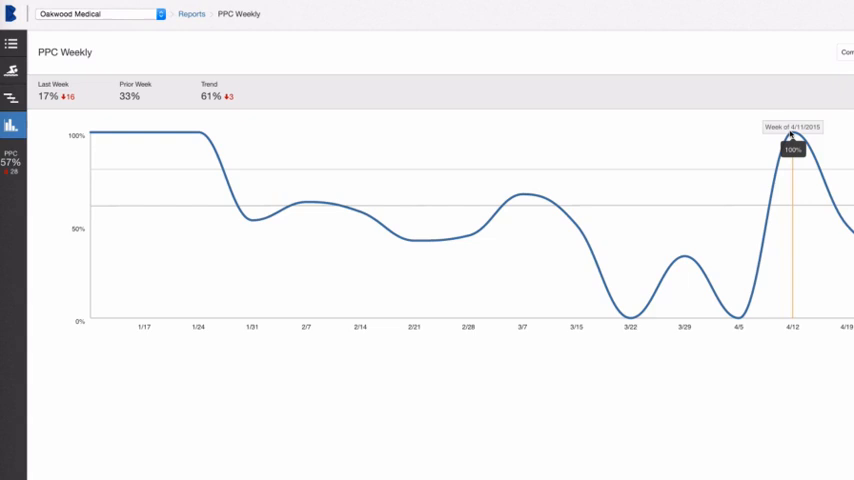
pyautogui.click(192, 12)
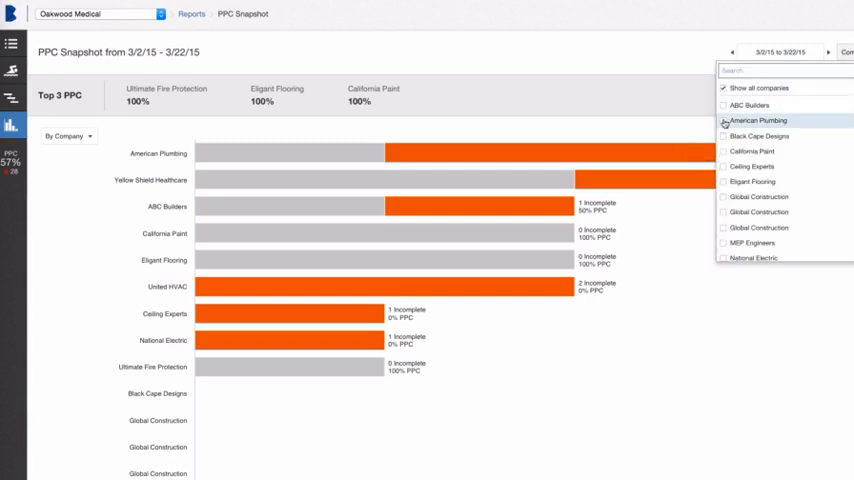
# - Limit the PPC Snapshot to American Plumbing, showing 35% plan complete
pyautogui.click(724, 120)
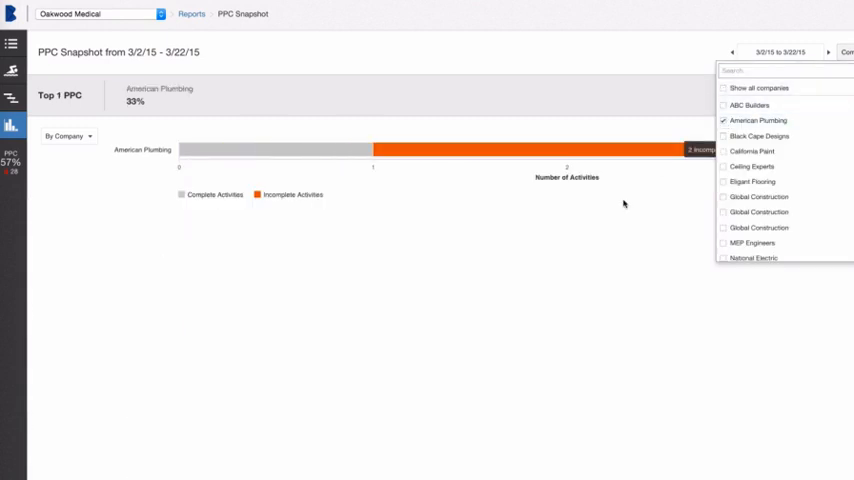